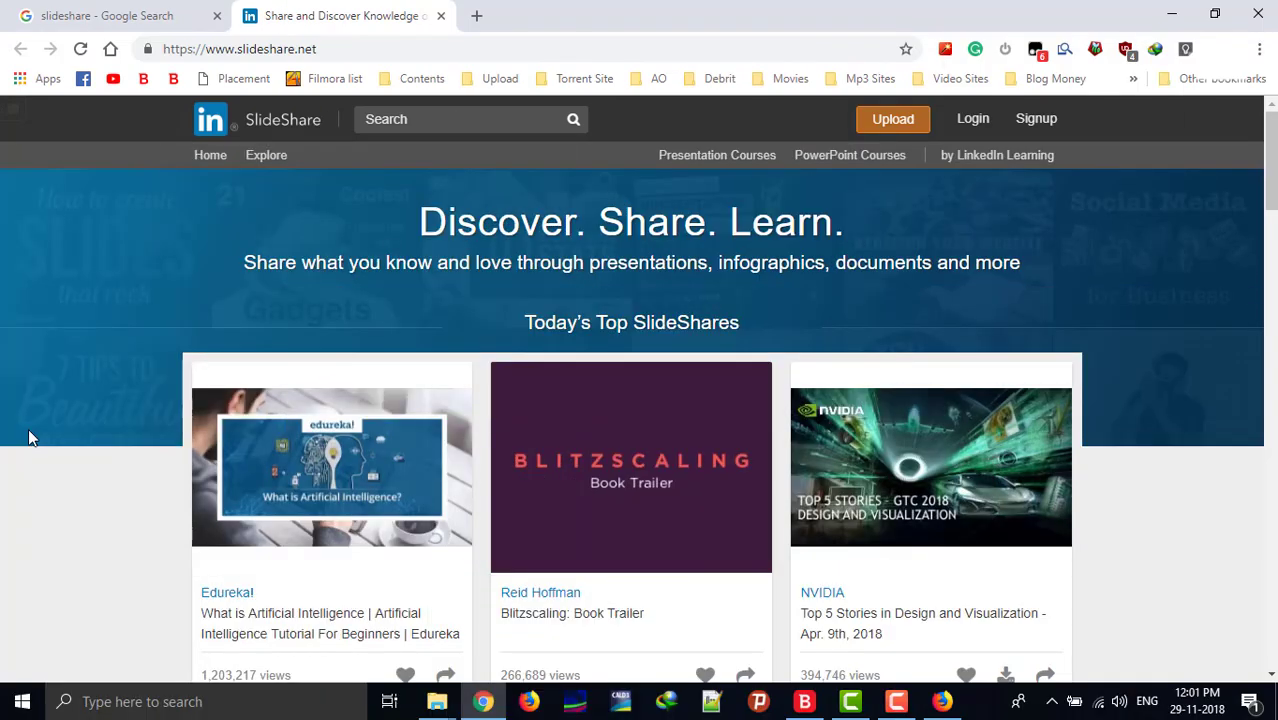
Locate and load Edureka's 'What is Artificial Intelligence' presentation from the SlideShare results
scroll(down, 3)
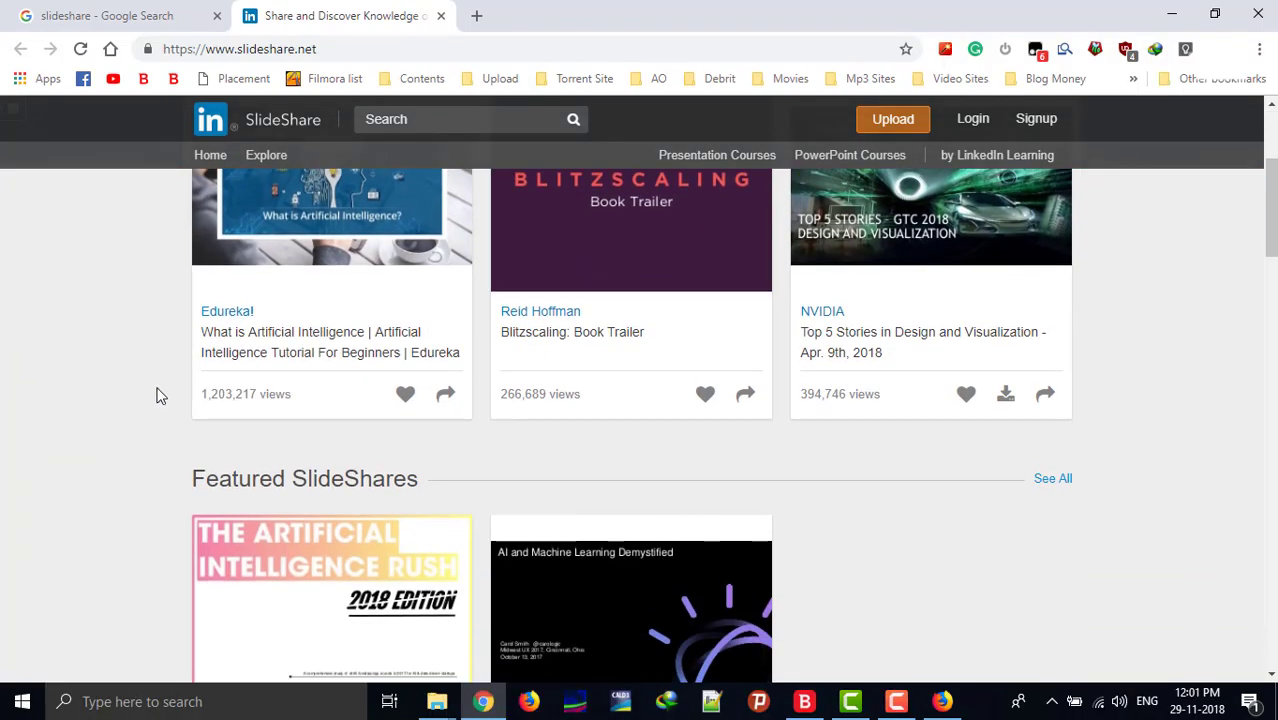
scroll(up, 3)
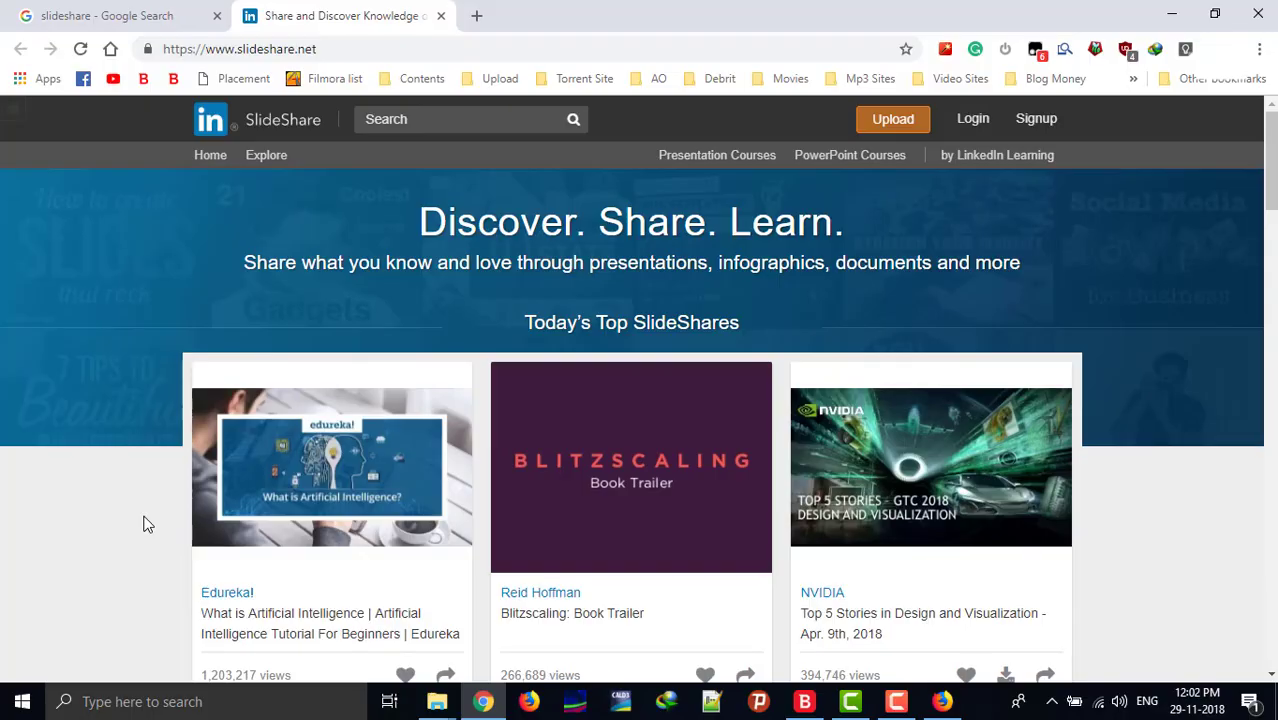
scroll(down, 3)
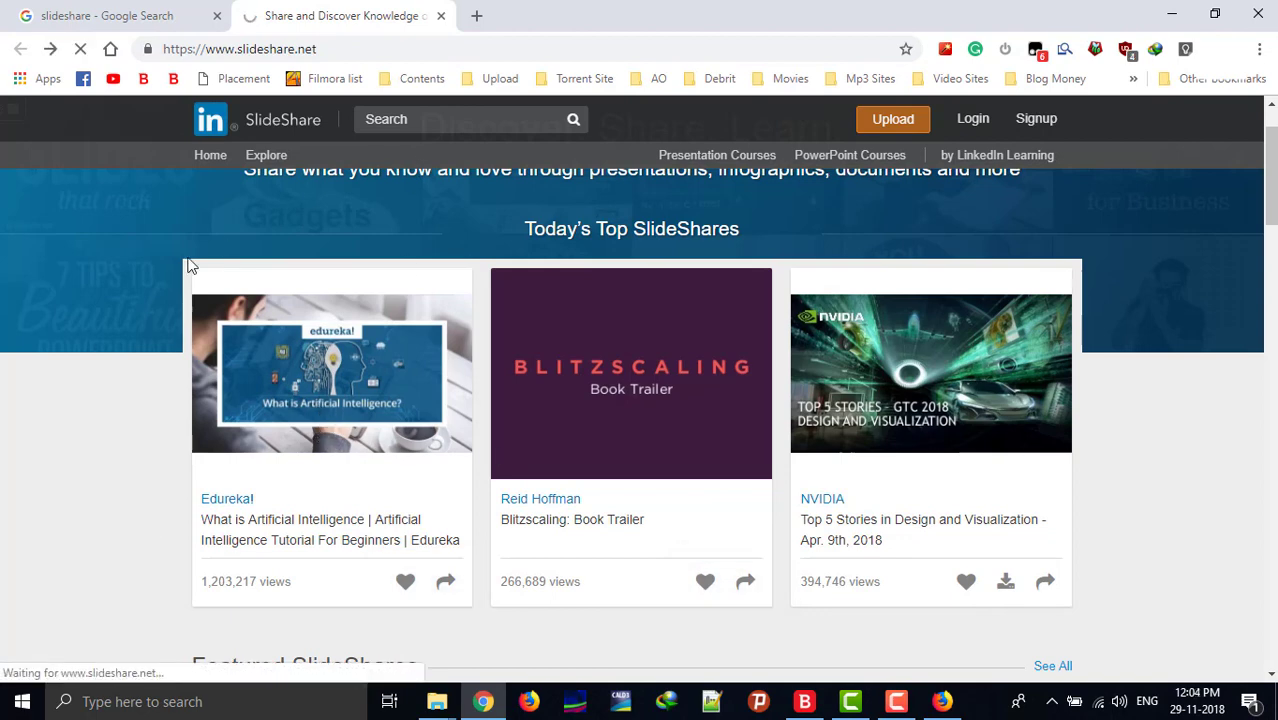
click(332, 374)
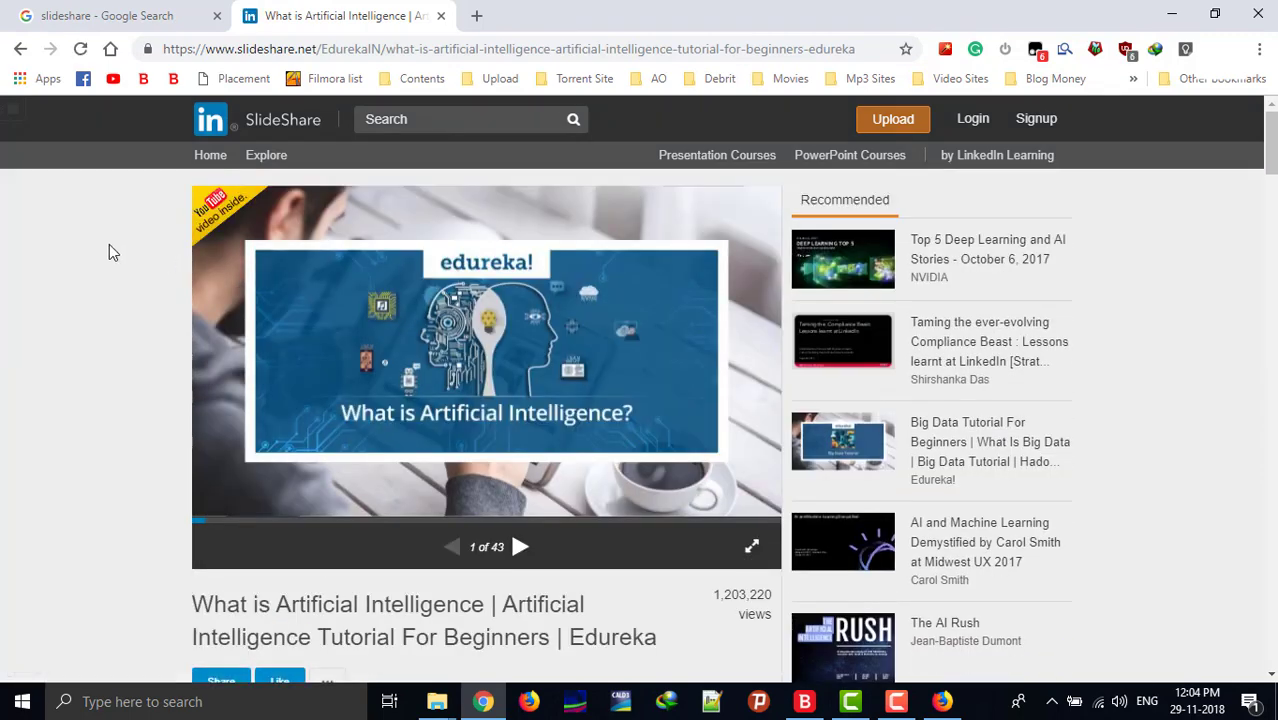
Page forward through the deck to slide 5 of 43
click(520, 546)
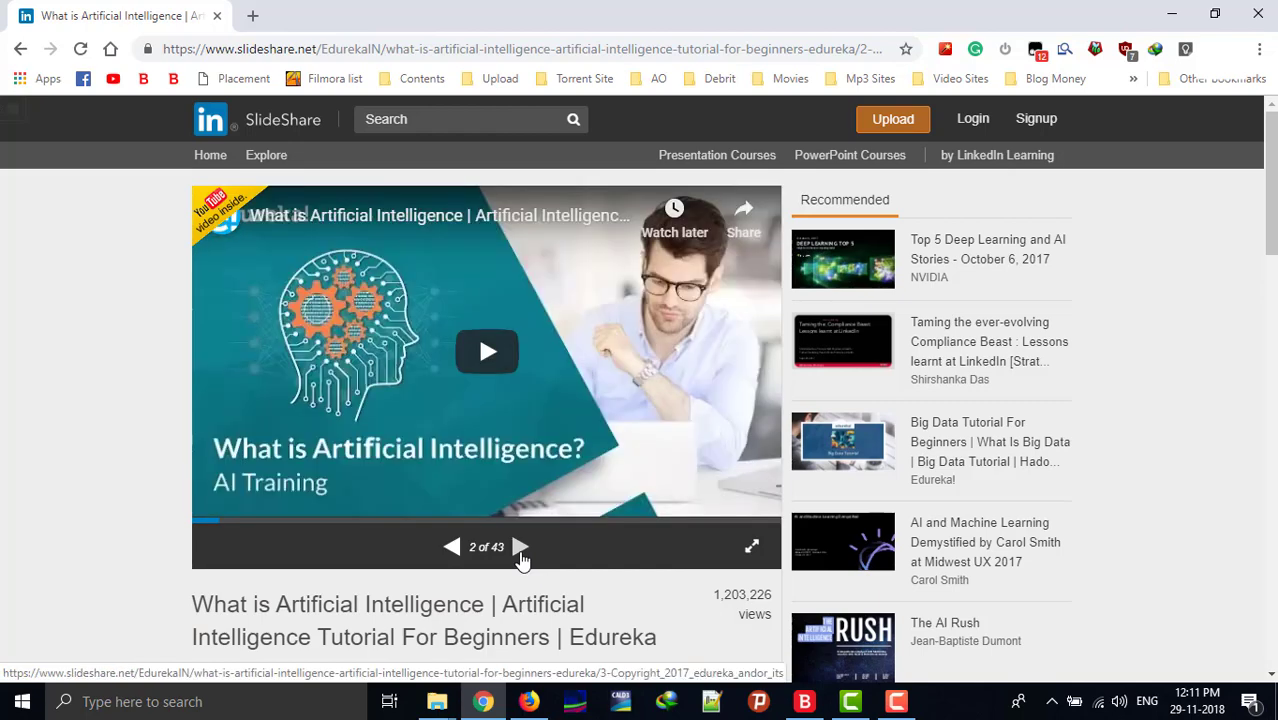
click(520, 548)
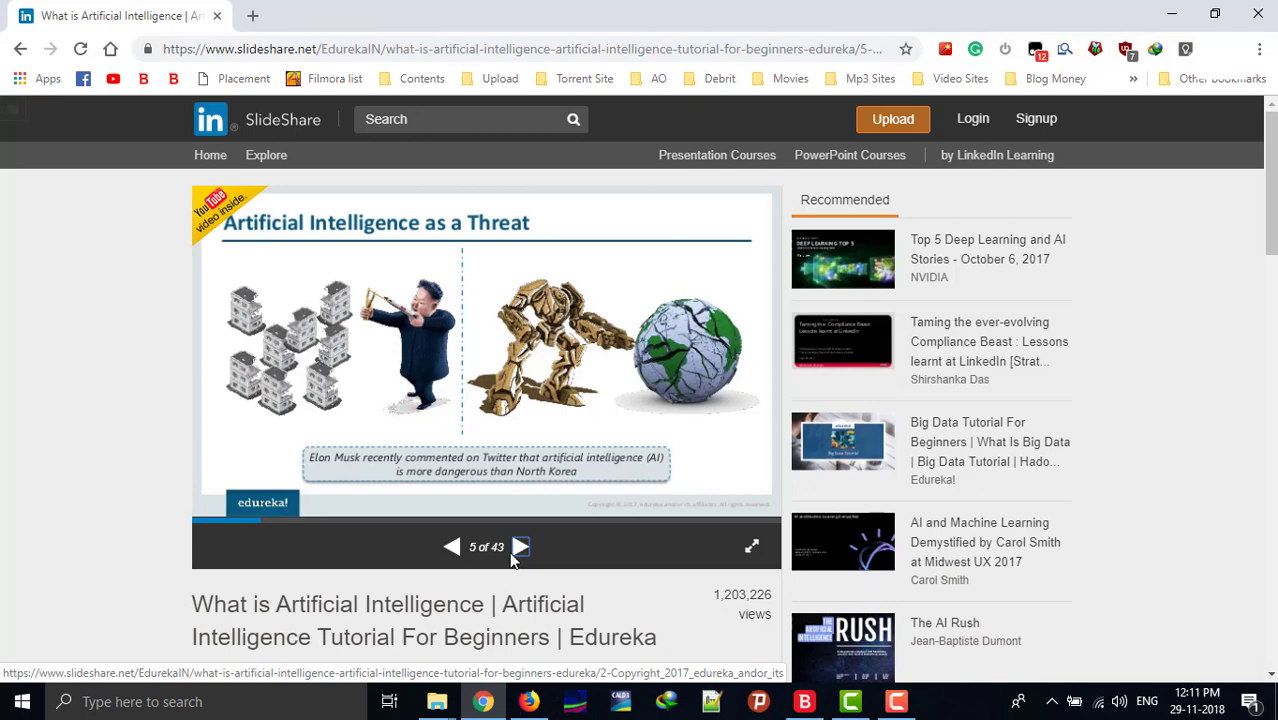
scroll(down, 3)
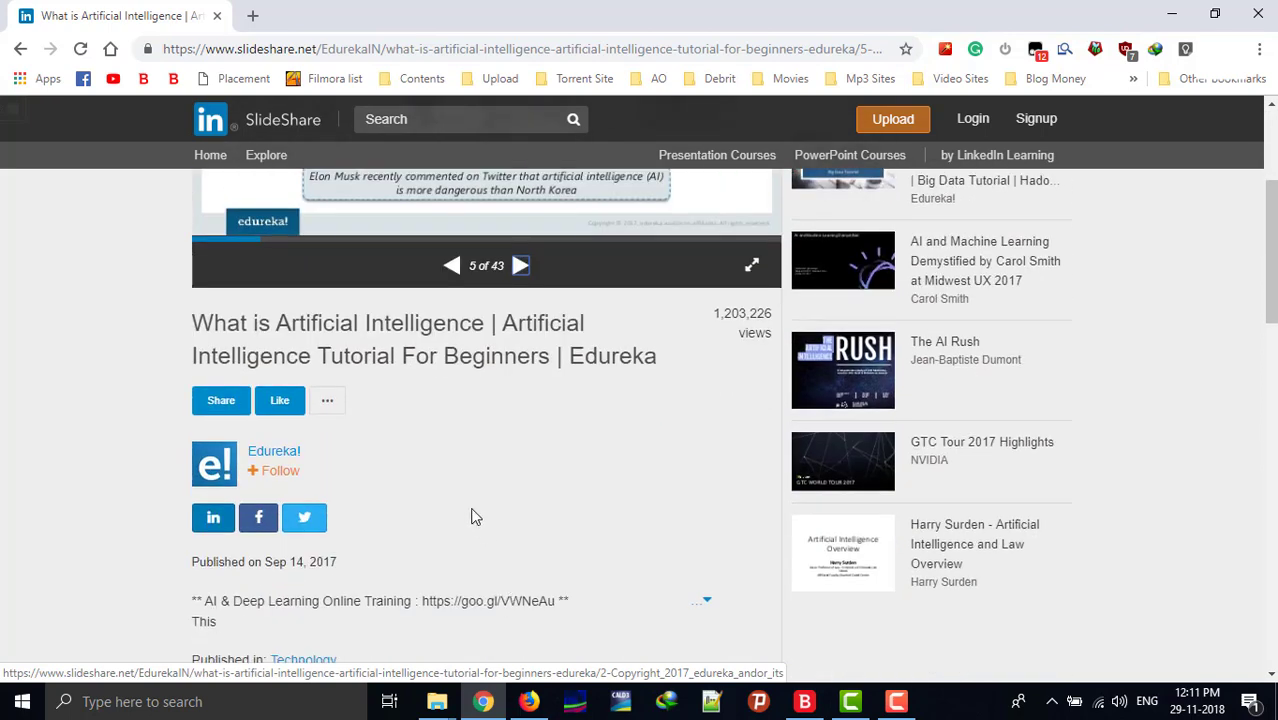
mouse_move(360, 436)
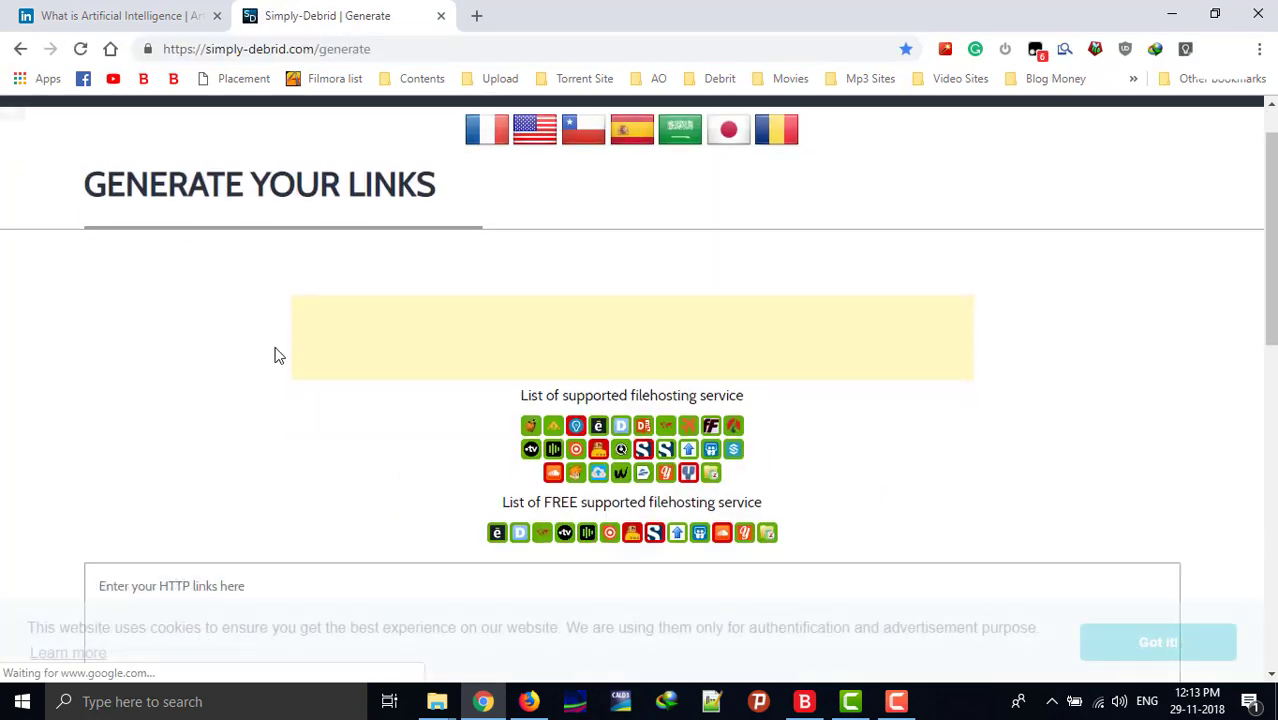
Paste the SlideShare URL into Simply-Debrid's HTTP links box and generate the 'Copyright © 2017, edureka' PDF link
scroll(down, 3)
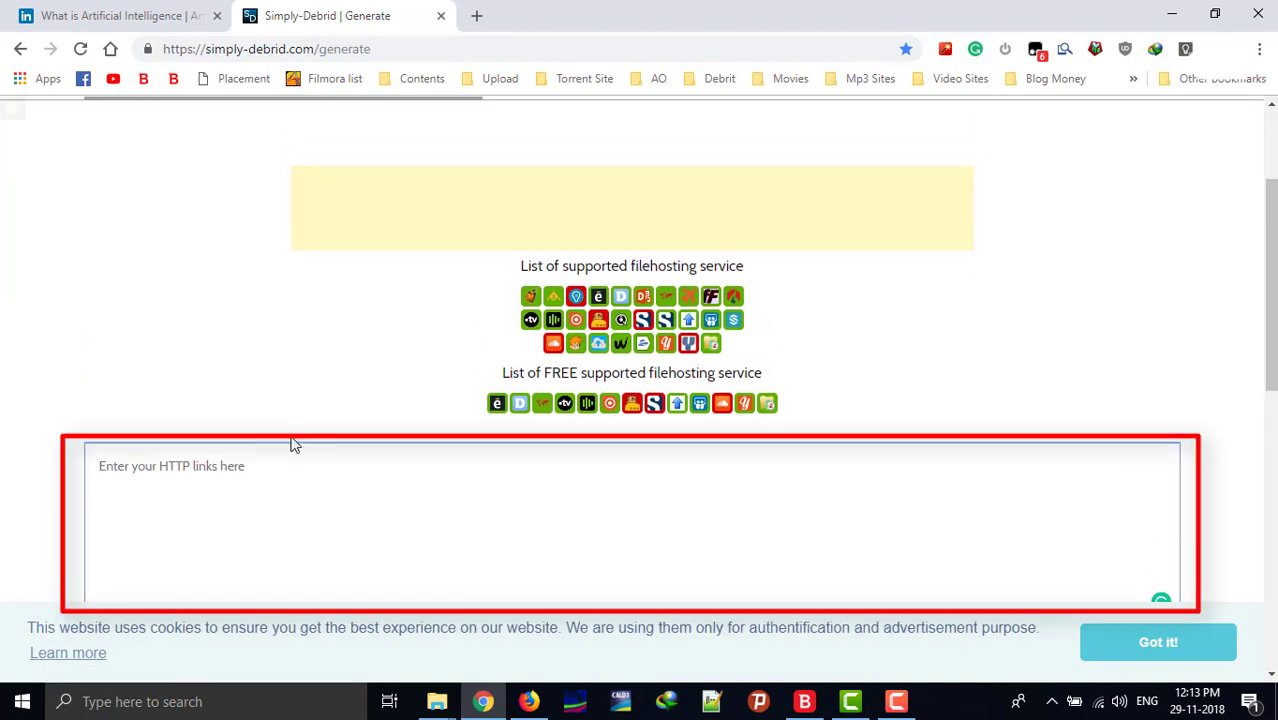
click(276, 476)
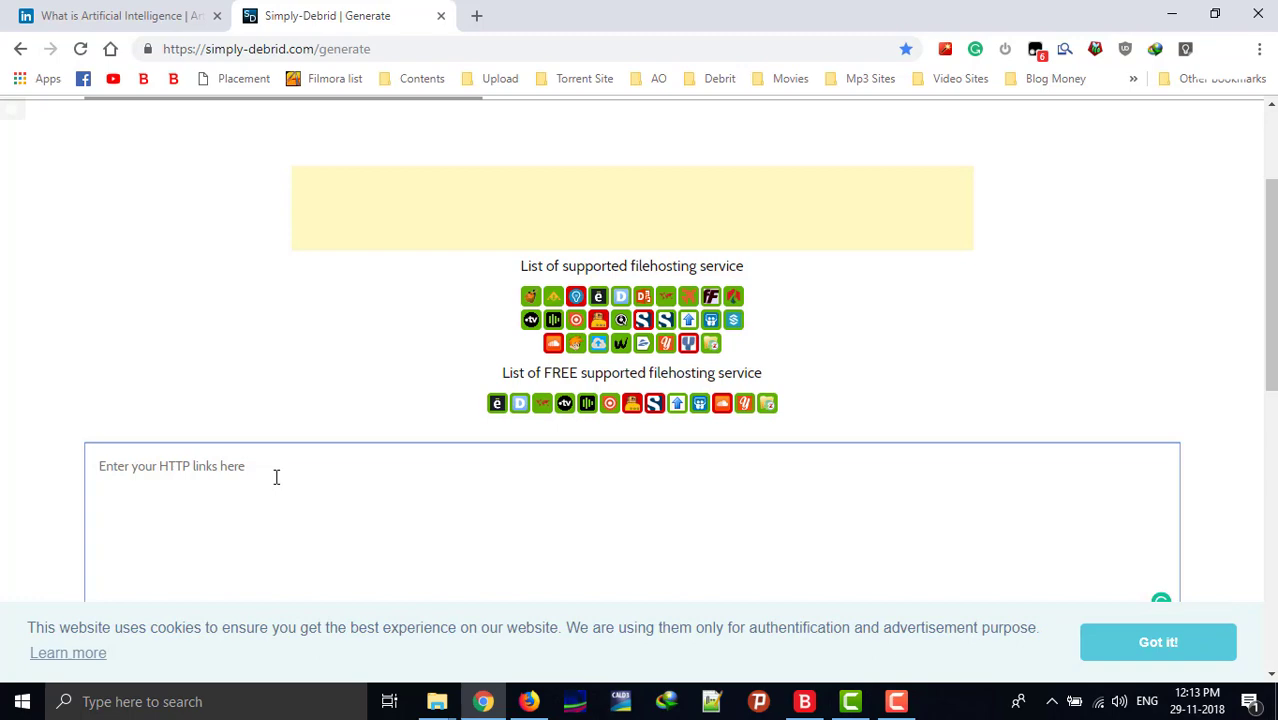
right_click(530, 48)
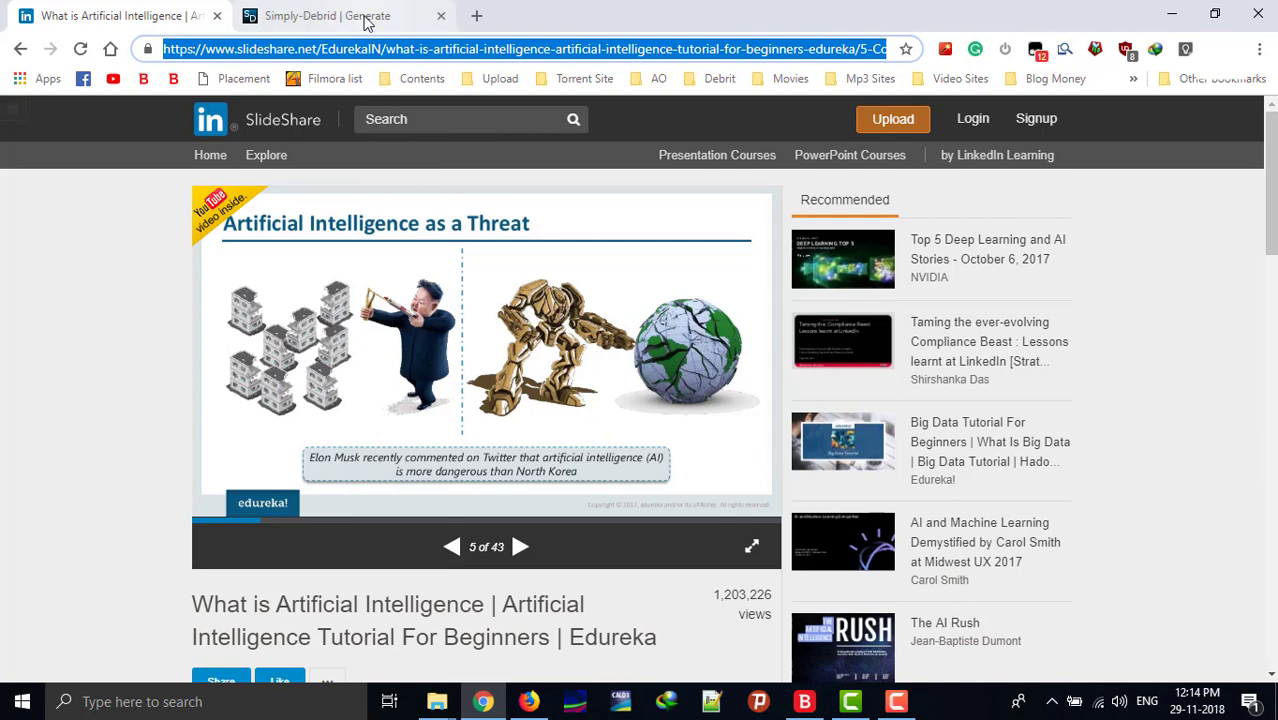
click(326, 16)
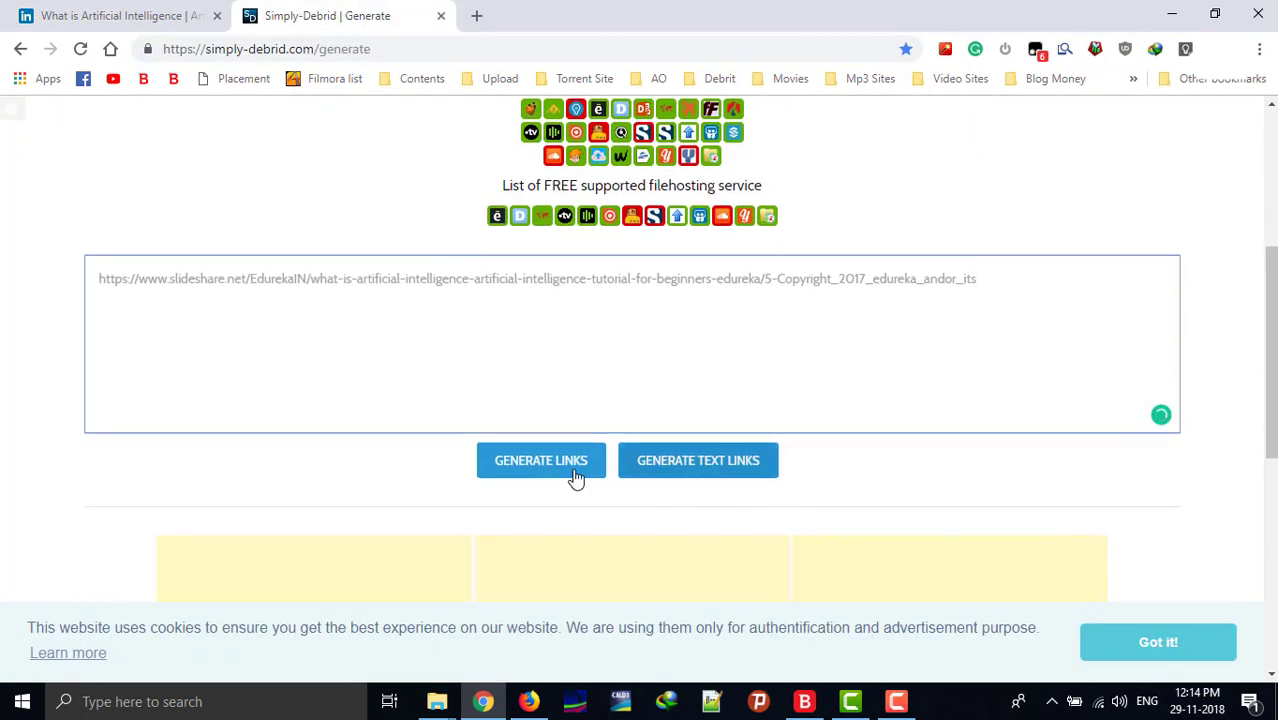
click(540, 460)
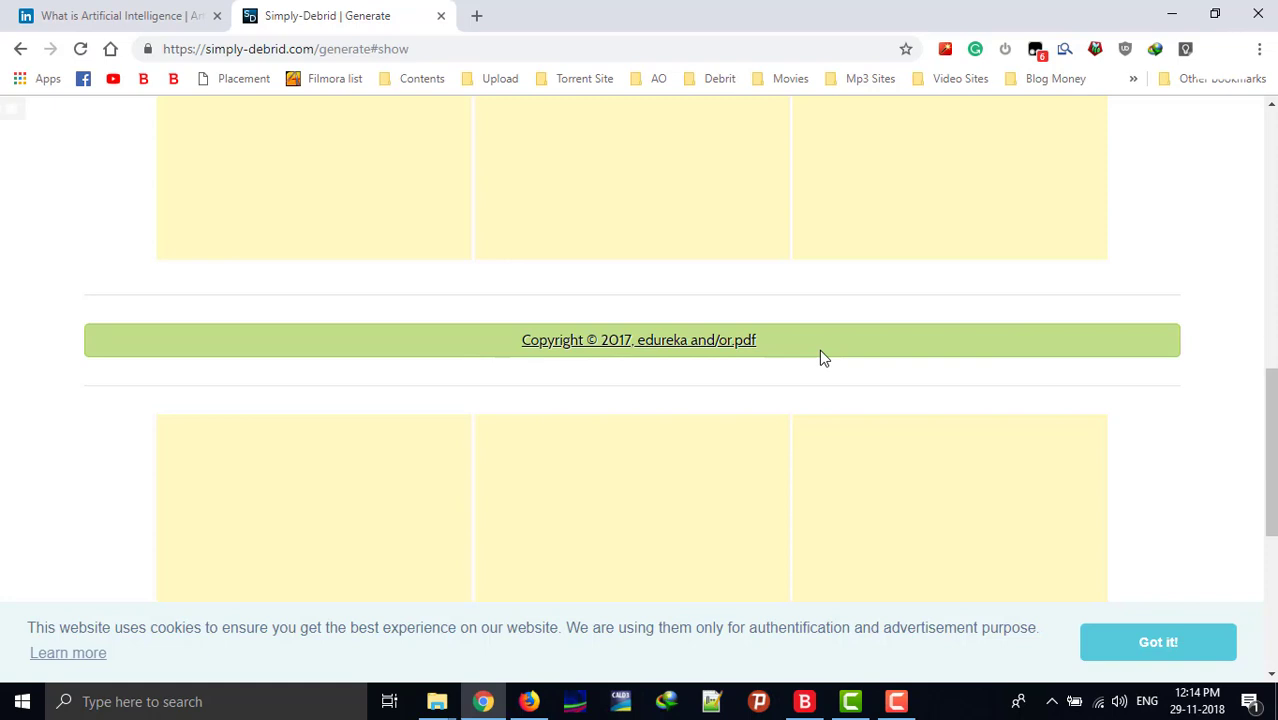
Download the 4.02 MB PDF to E:\Downloads with IDM and view its AI slides in the browser
click(638, 340)
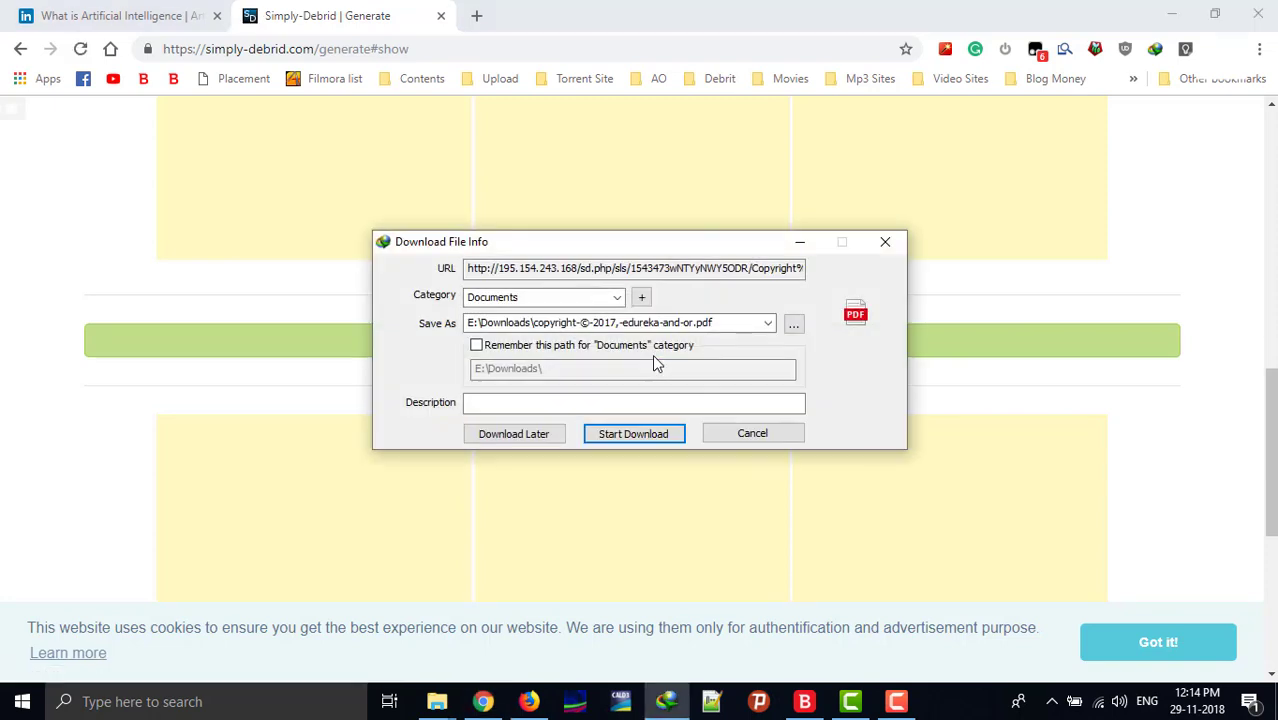
click(632, 432)
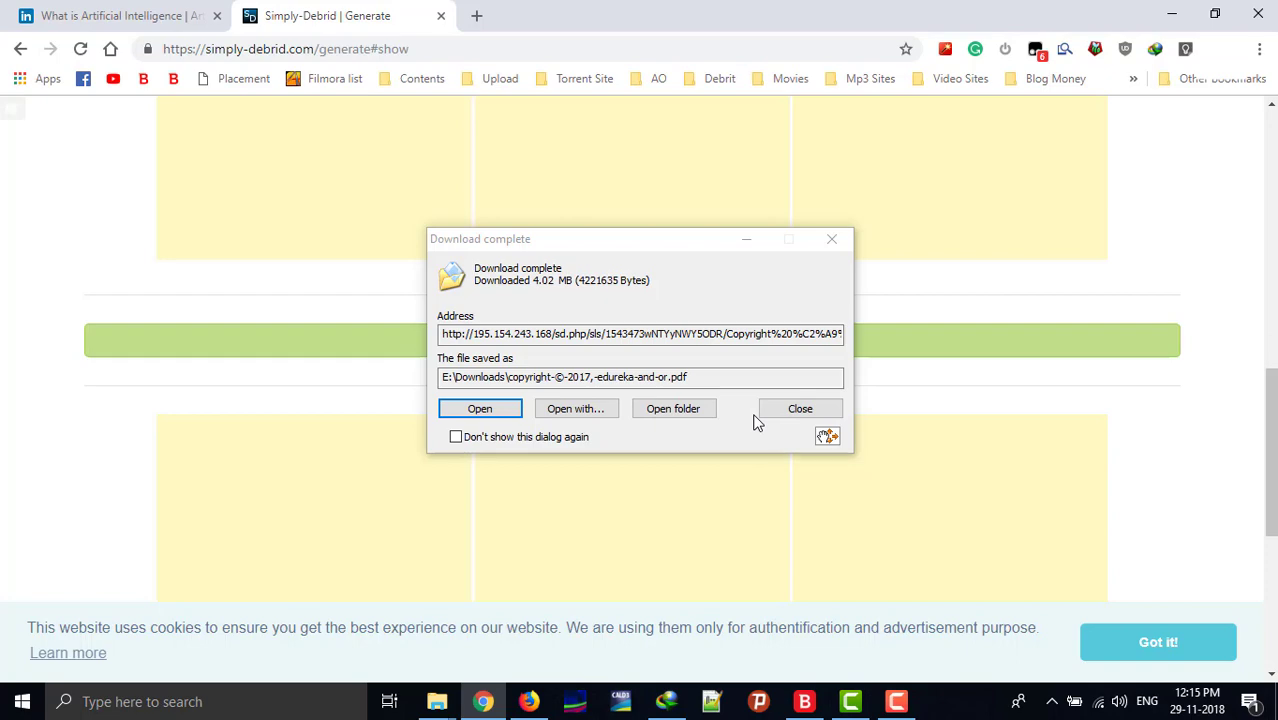
click(480, 408)
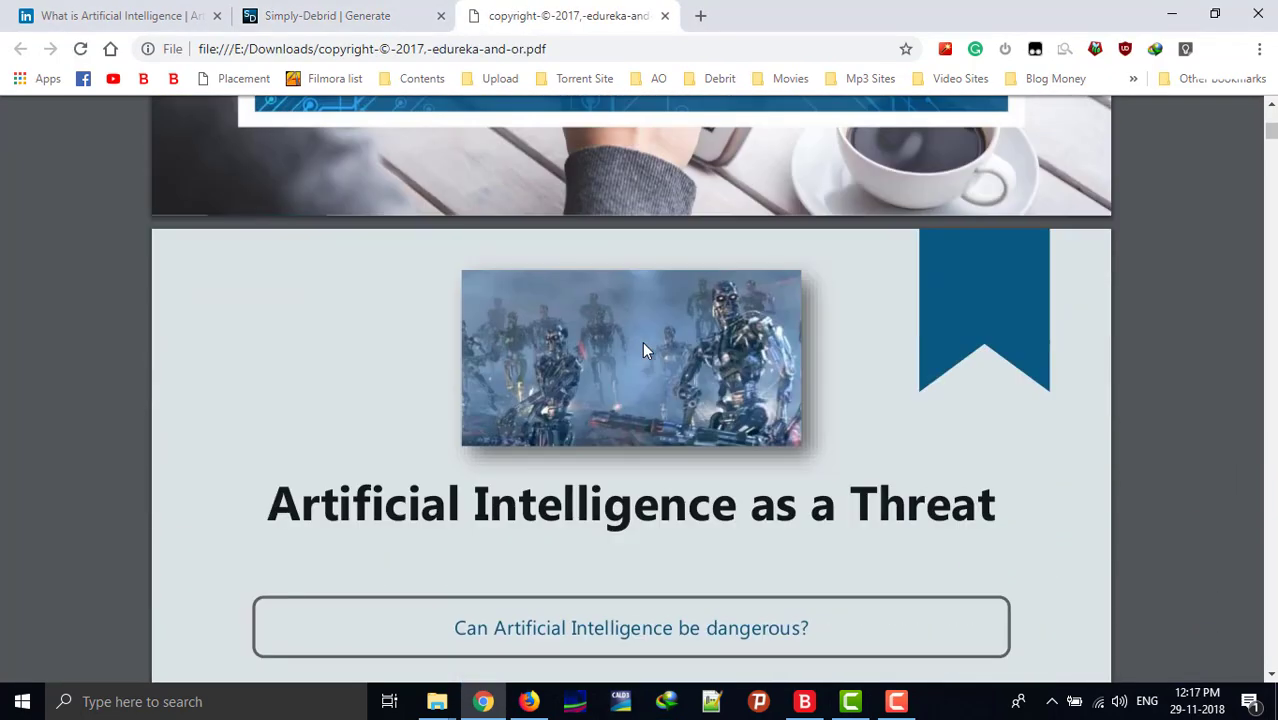
scroll(down, 3)
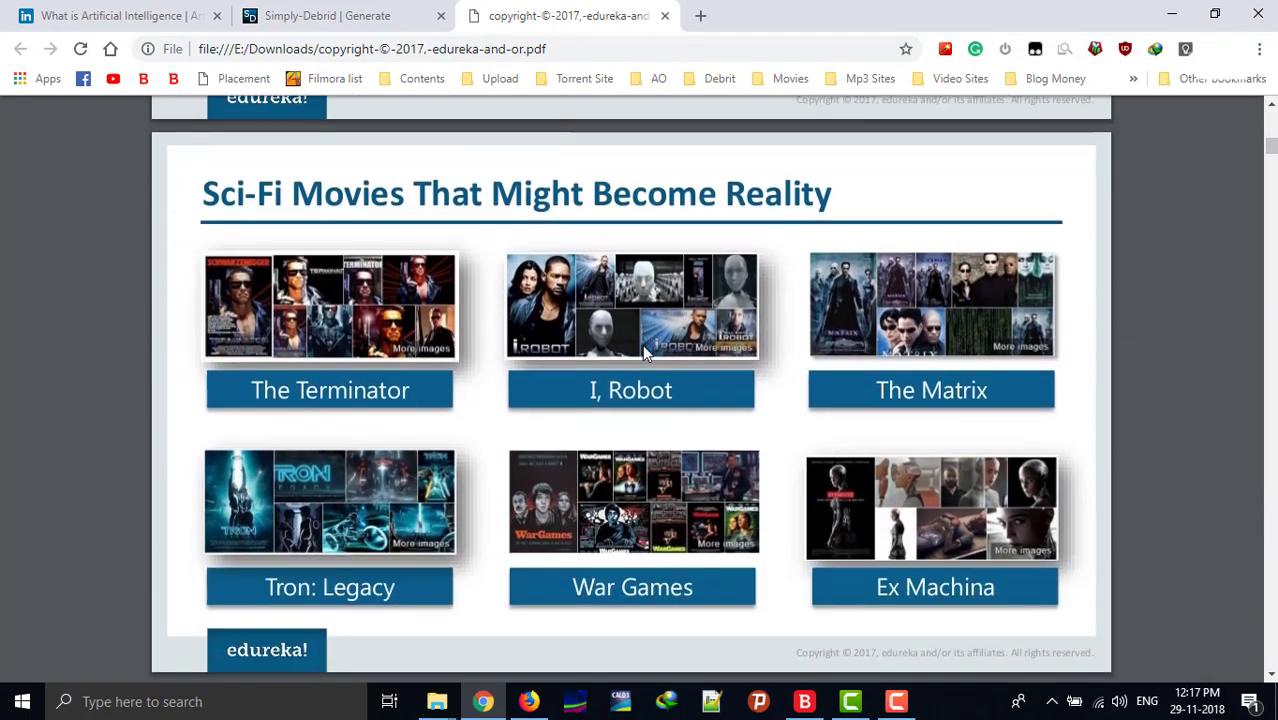
scroll(down, 3)
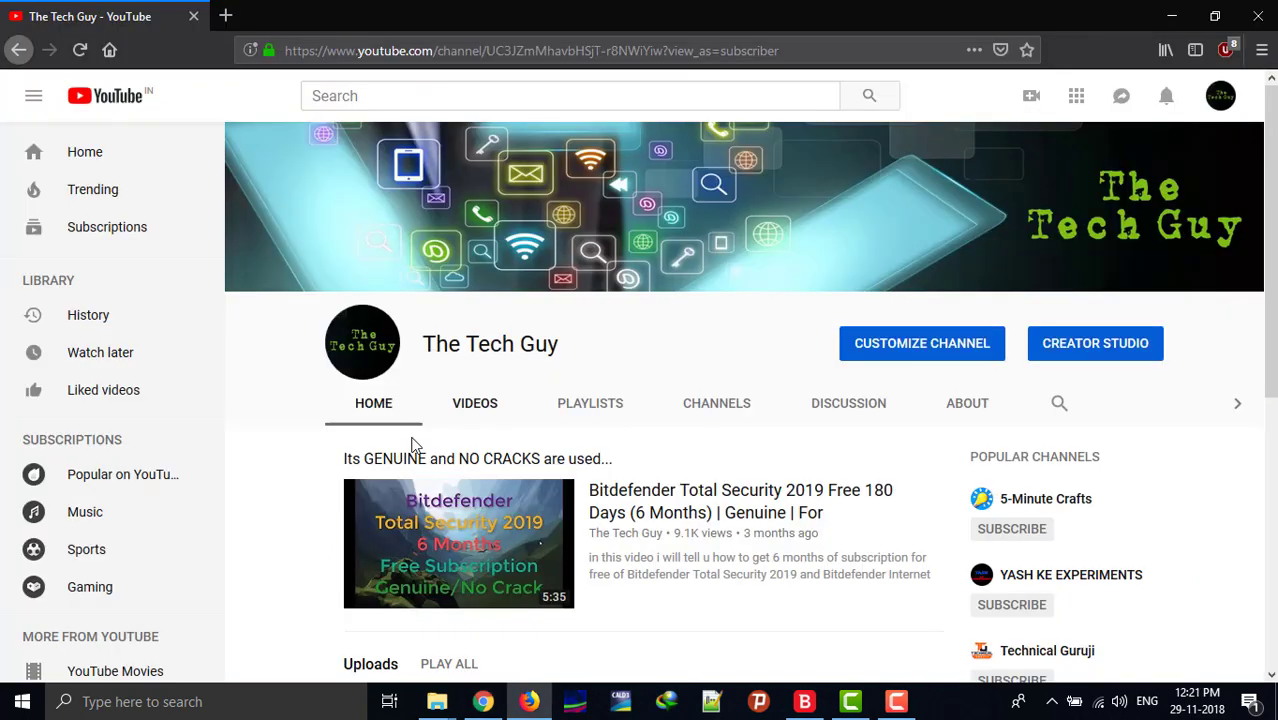
Switch The Tech Guy channel to its Videos list and scroll down through older uploads
scroll(down, 3)
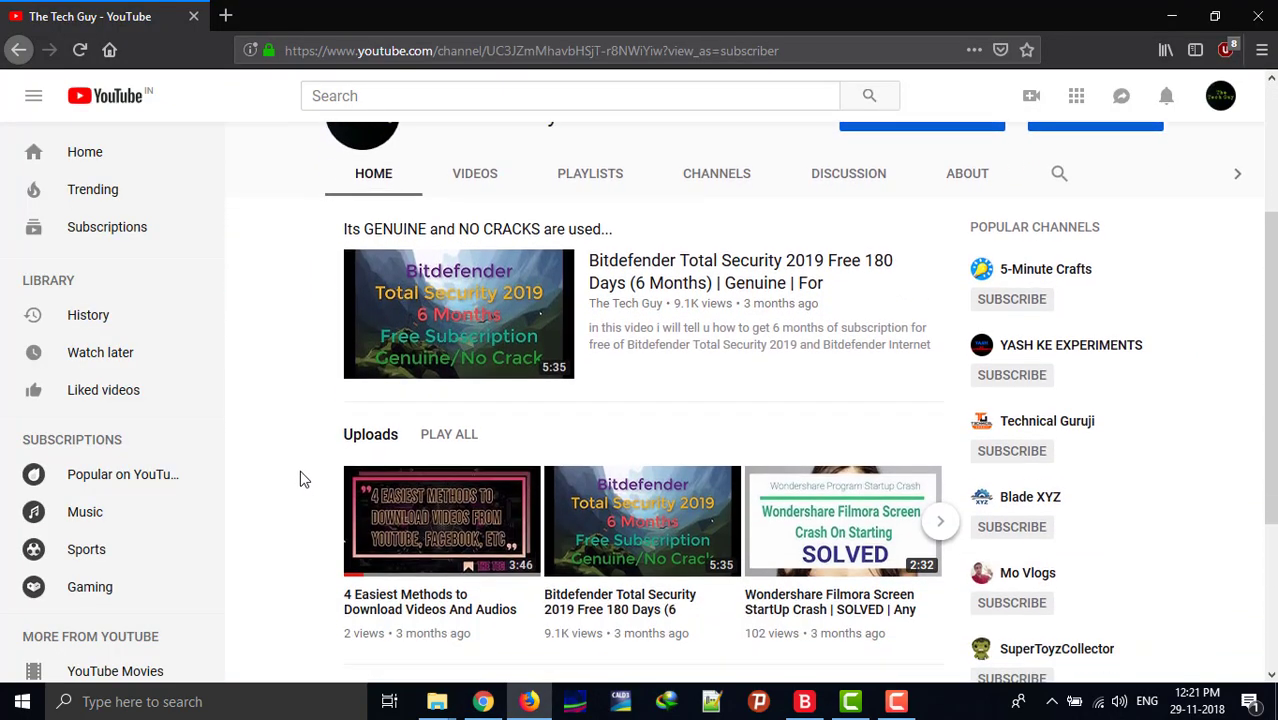
scroll(up, 3)
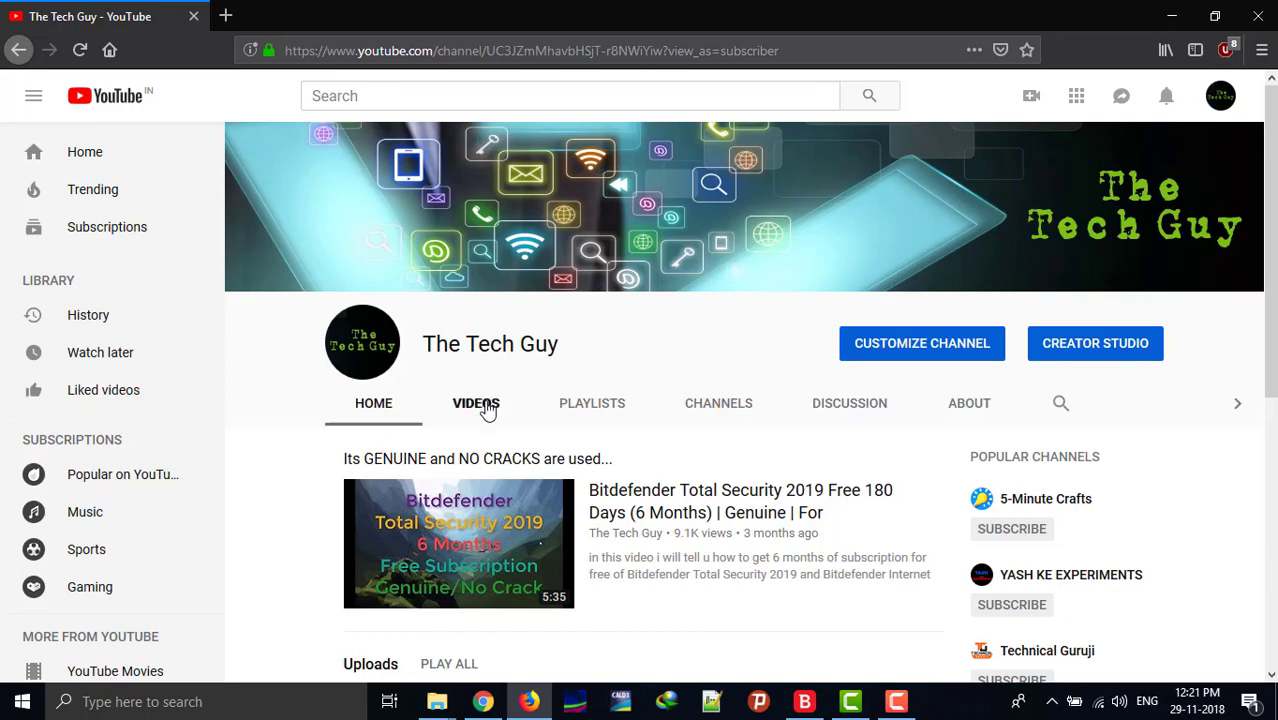
click(476, 404)
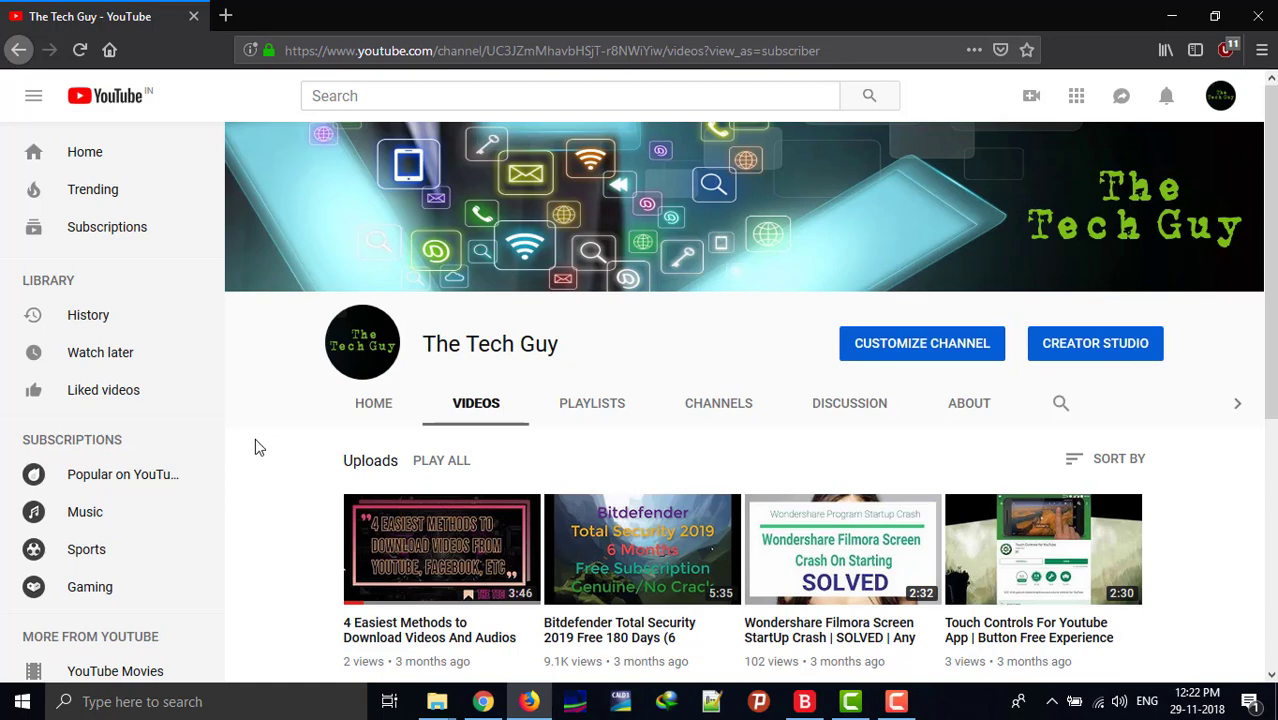
scroll(down, 3)
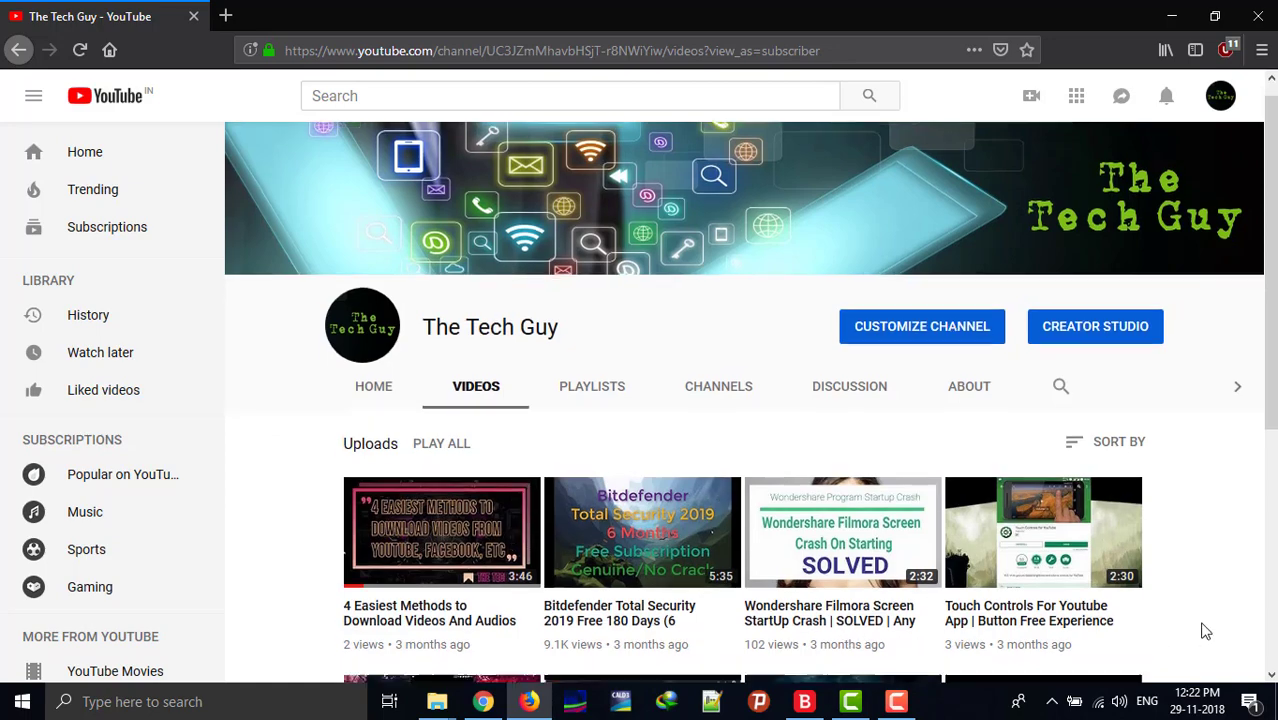
scroll(down, 3)
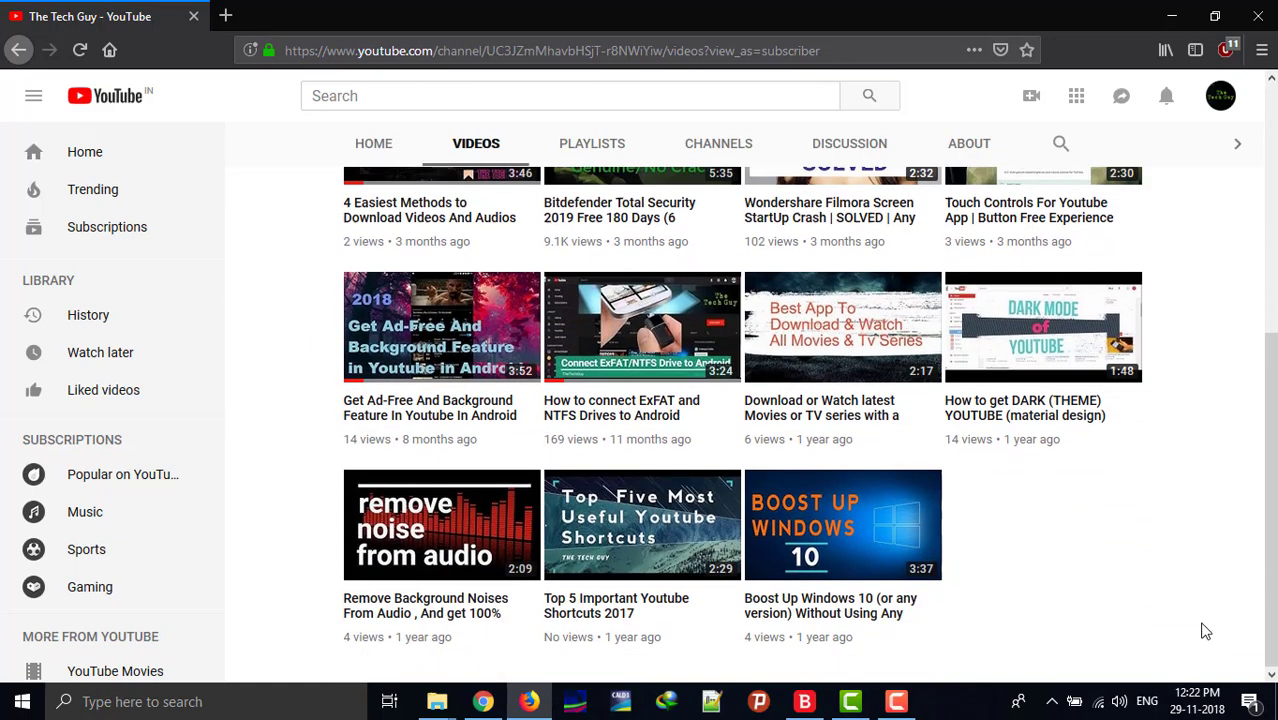